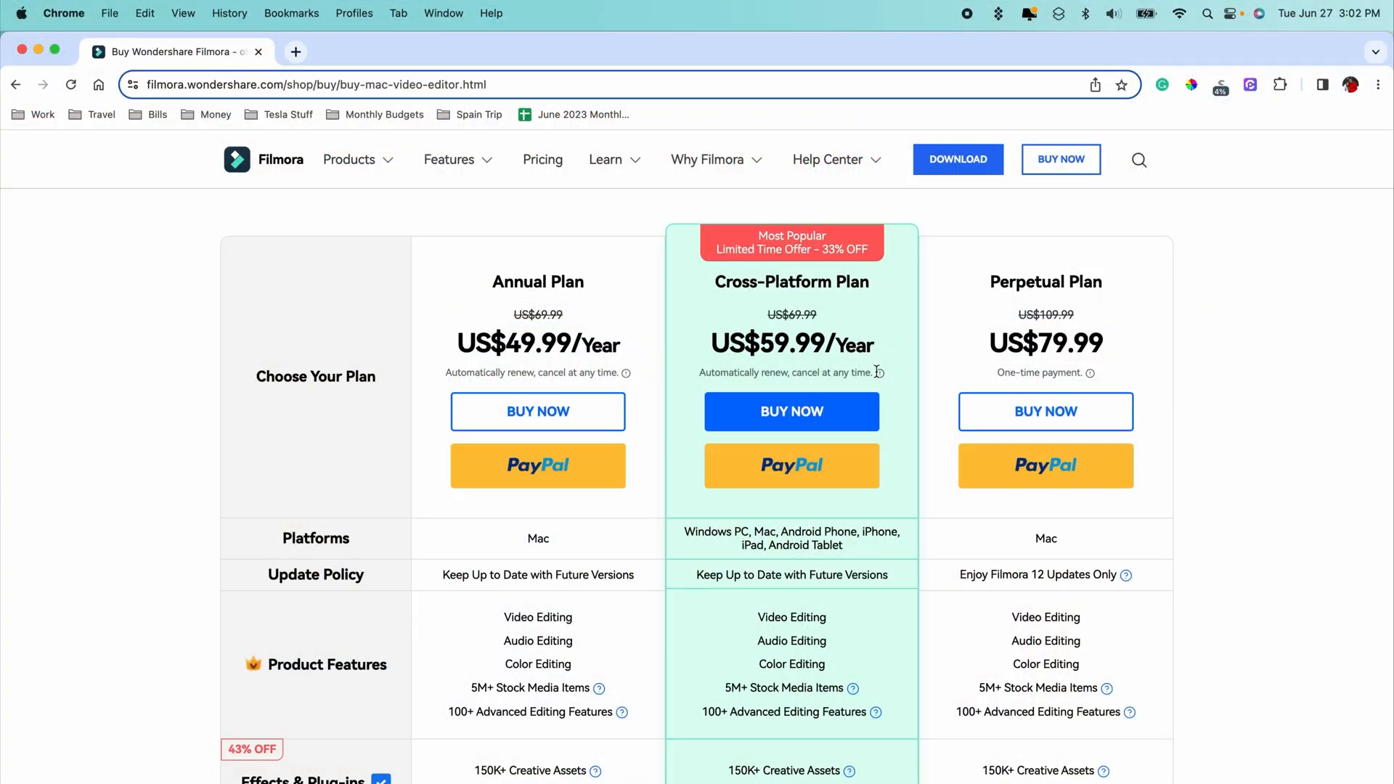
pyautogui.scroll(-3)
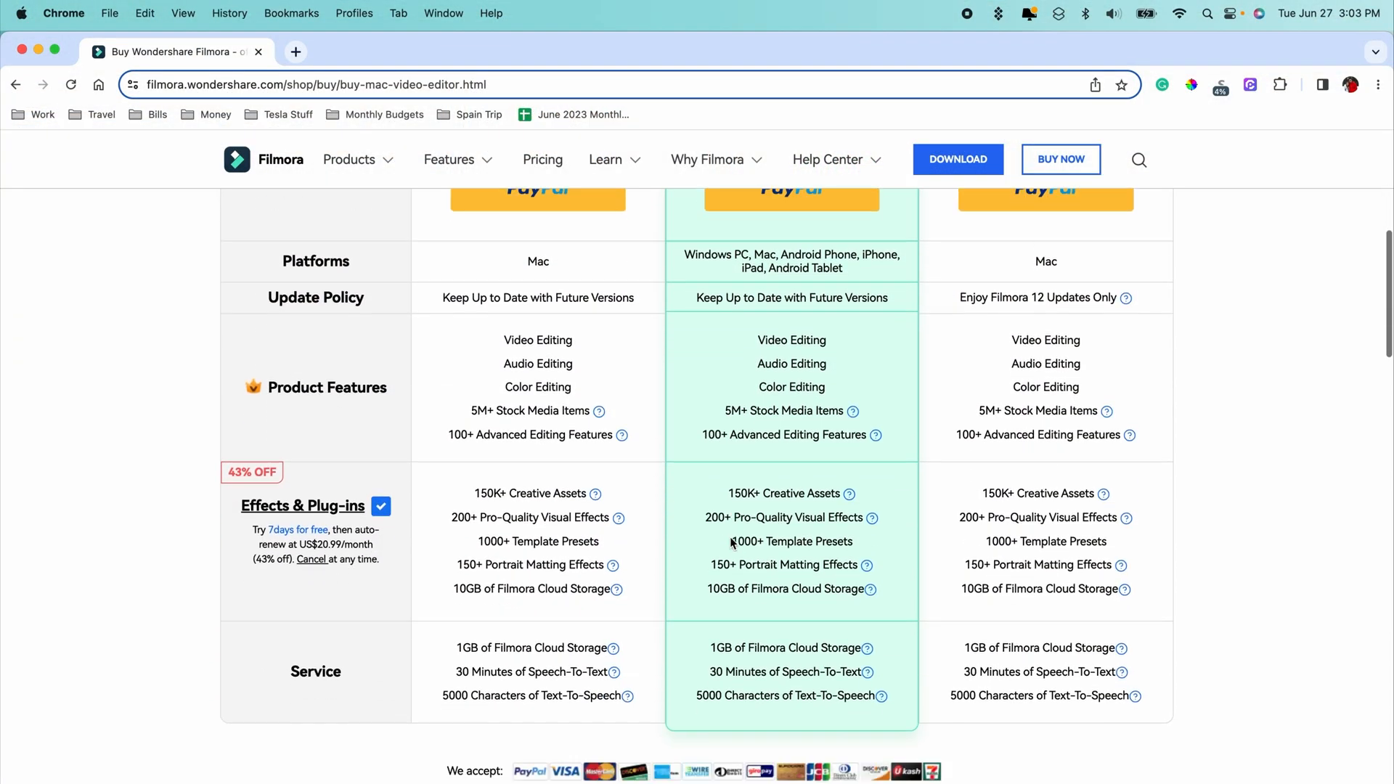
pyautogui.scroll(-3)
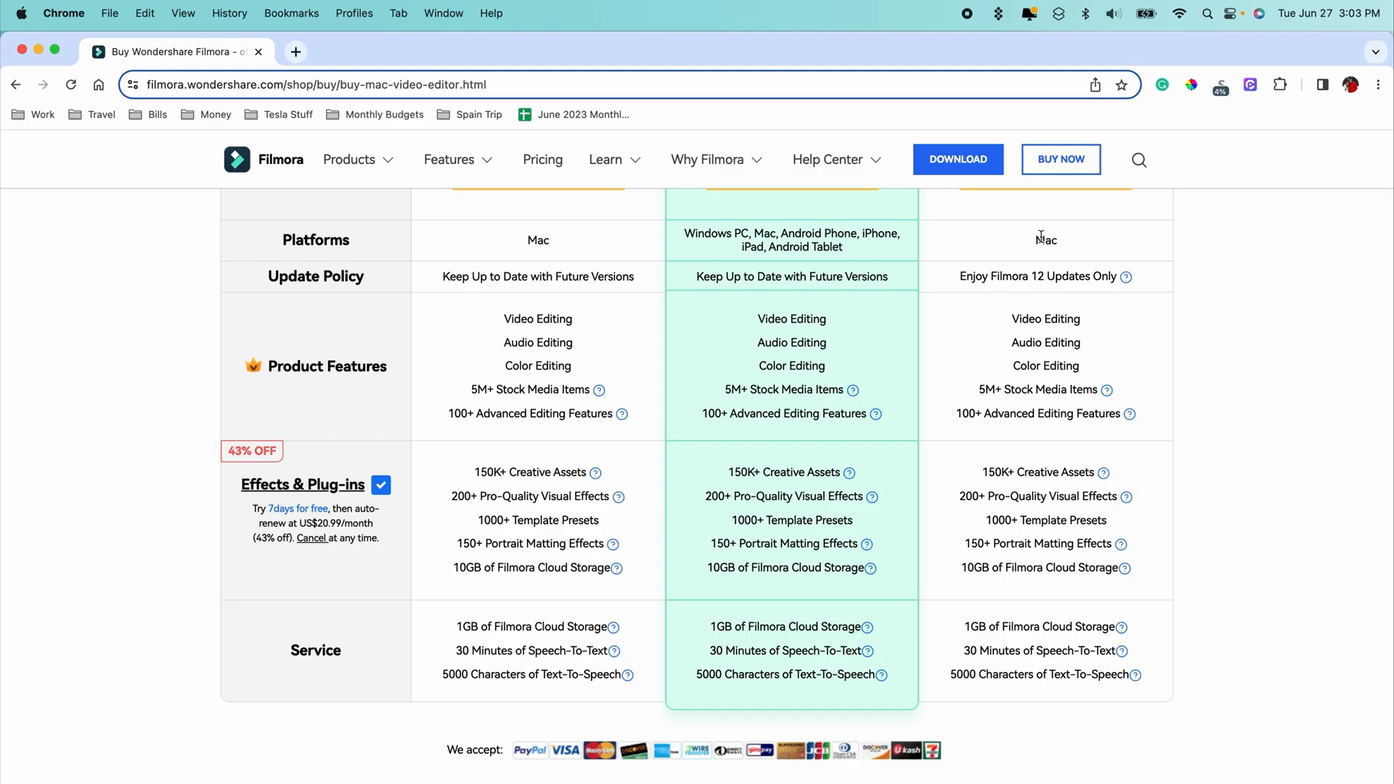